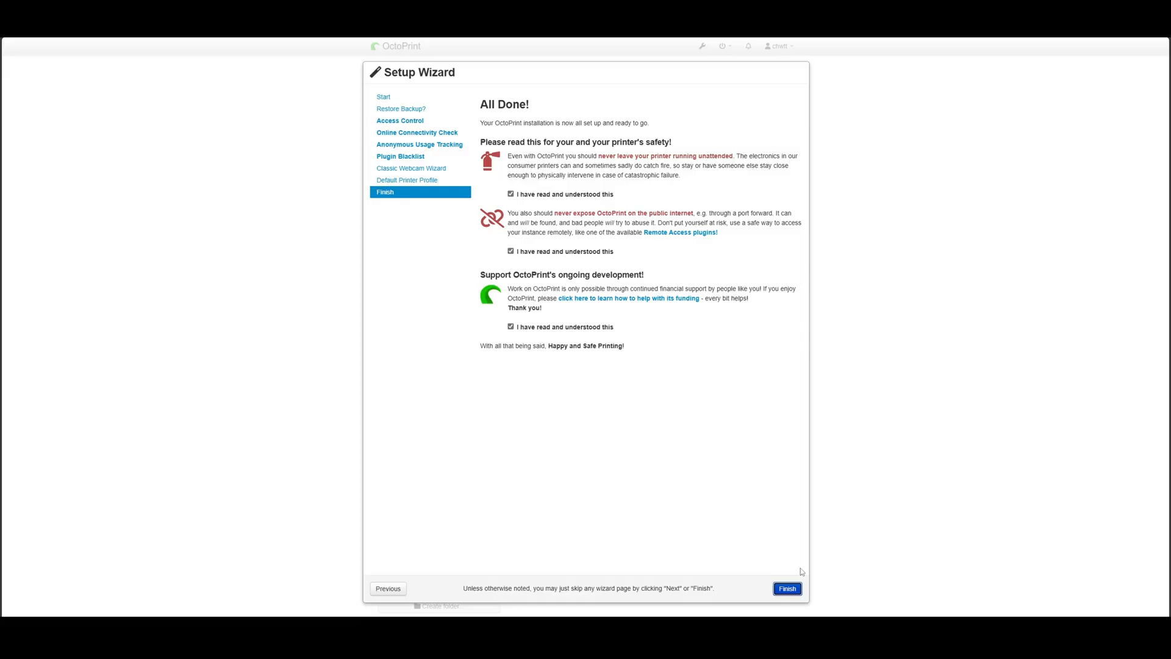
Step: Finish the Setup Wizard and reload the interface so the main dashboard appears
{"action": "left_click", "coordinate": [787, 588]}
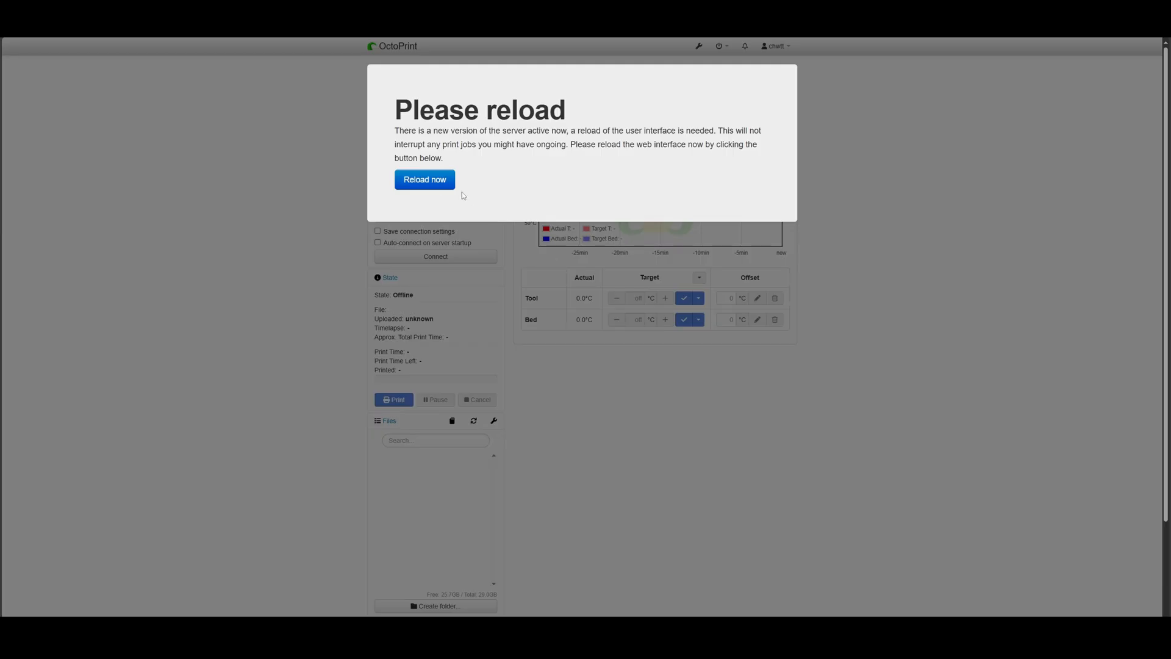
{"action": "left_click", "coordinate": [425, 179]}
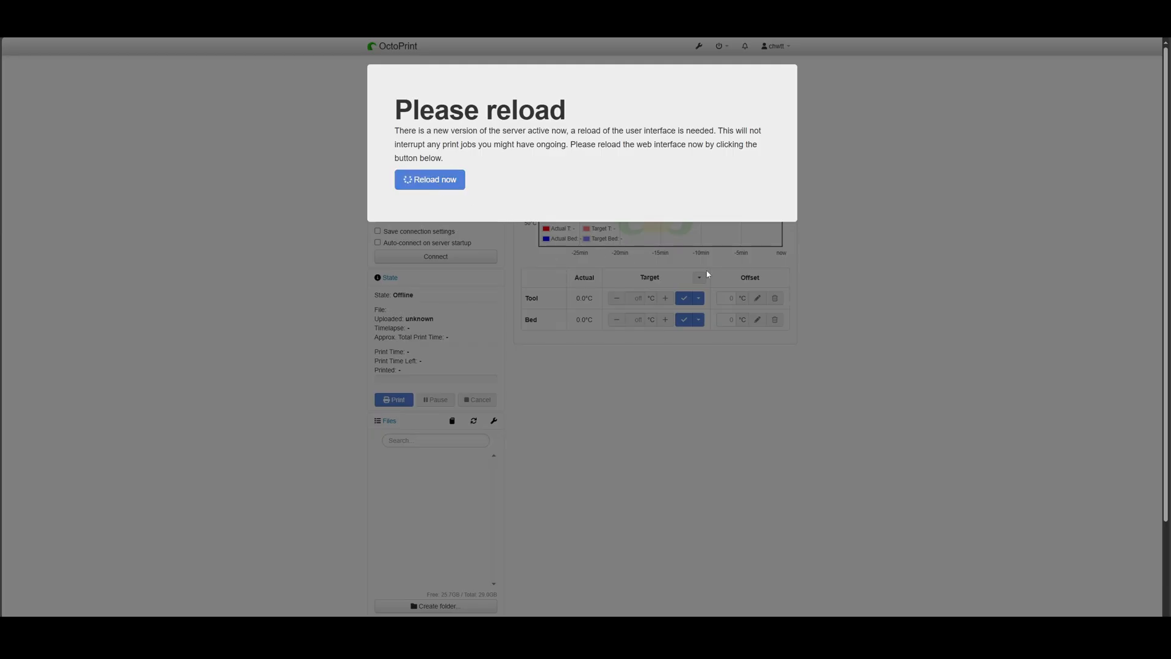
{"action": "left_click", "coordinate": [429, 180]}
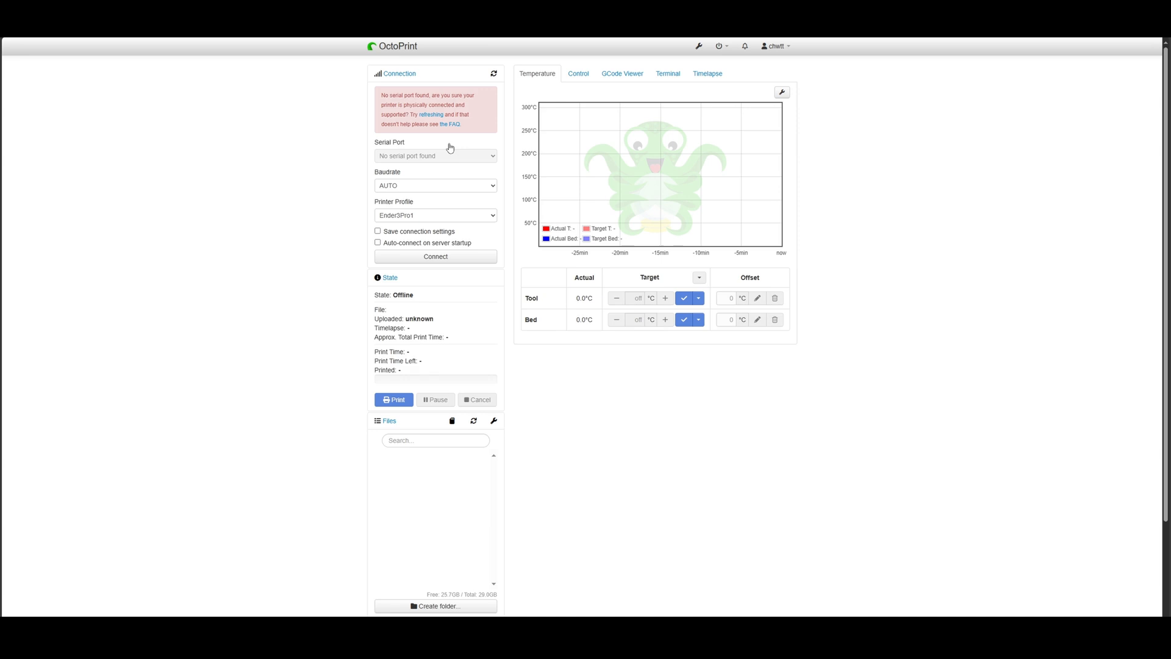
{"action": "mouse_move", "coordinate": [482, 135]}
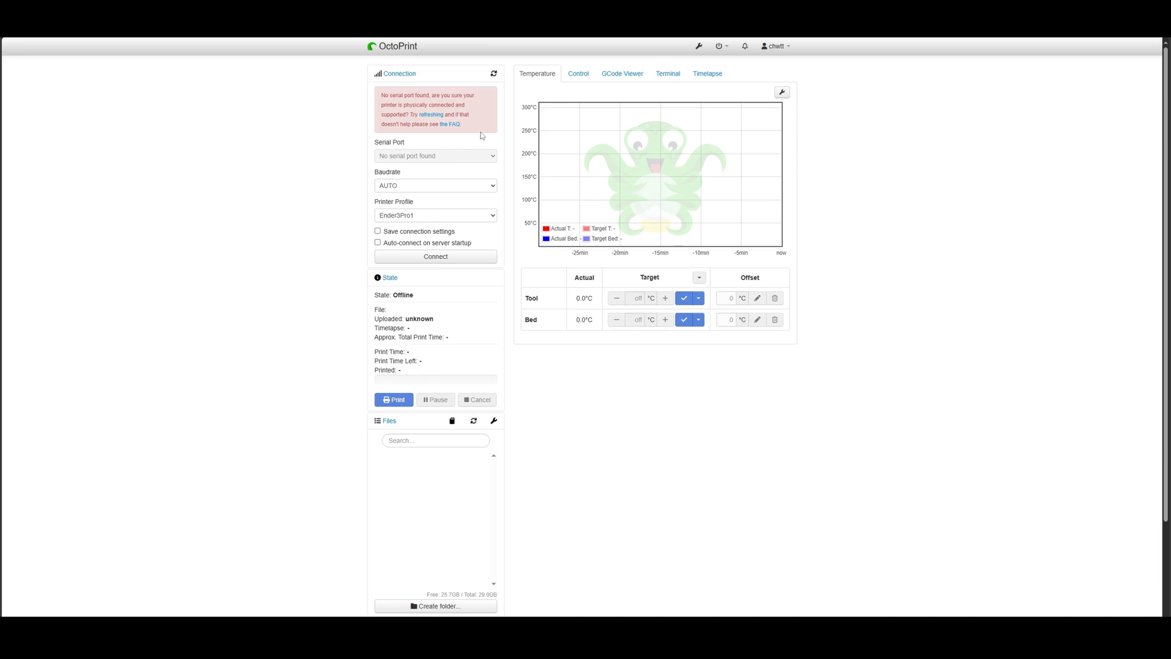
{"action": "mouse_move", "coordinate": [572, 117]}
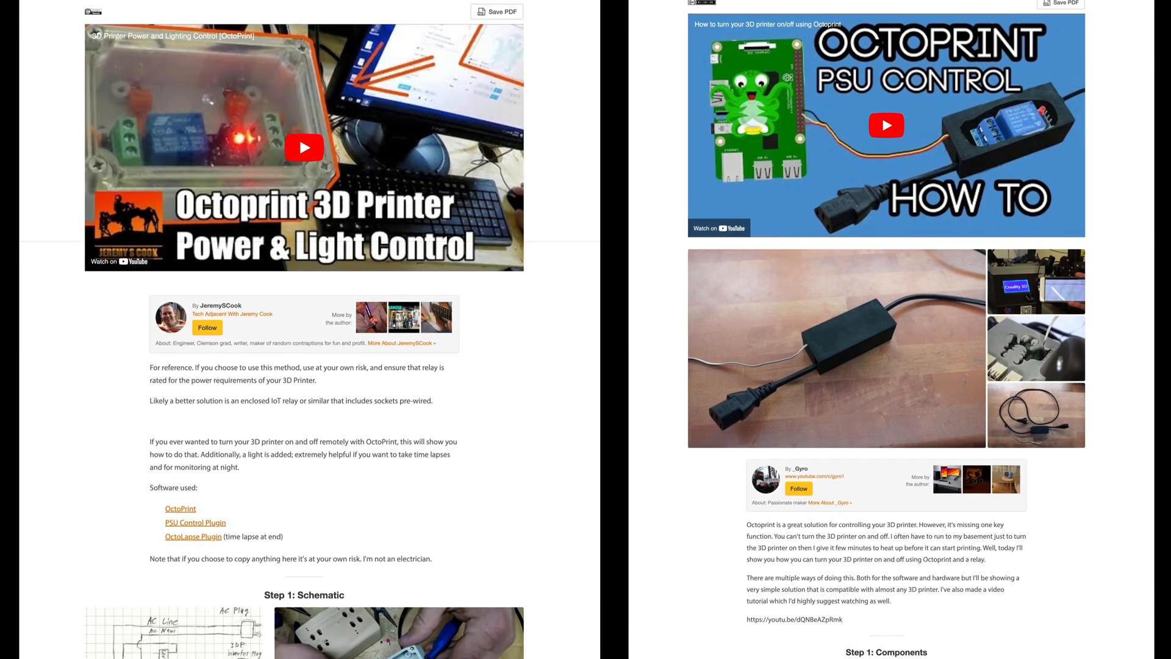
Step: Scroll through the two Instructables OctoPrint power control articles side by side
{"action": "scroll", "scroll_direction": "down", "scroll_amount": 3}
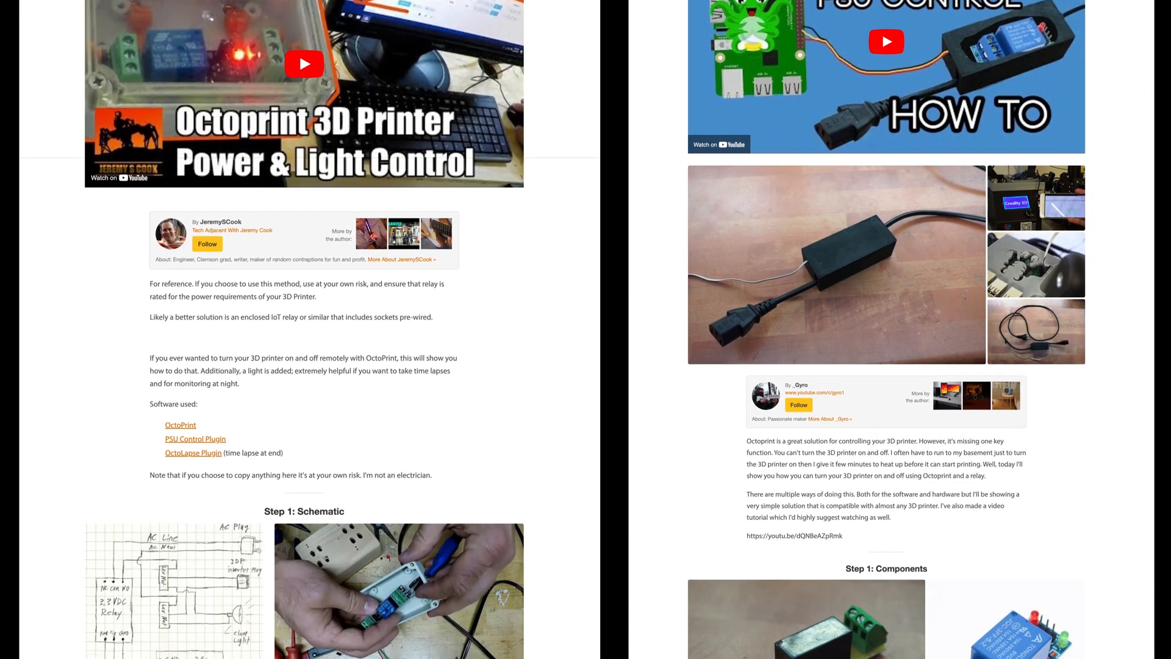
{"action": "scroll", "scroll_direction": "down", "scroll_amount": 3}
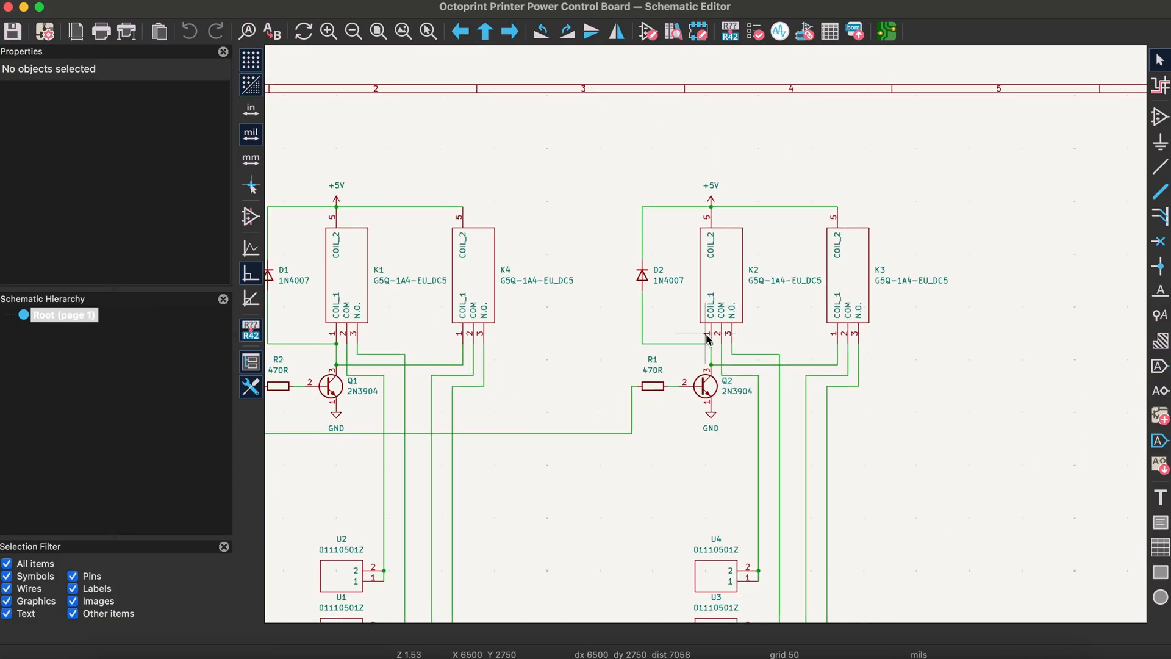
Step: Scroll the schematic down past the relays to connectors J4 and J5, then switch to the PCB layout
{"action": "scroll", "scroll_direction": "down", "scroll_amount": 3}
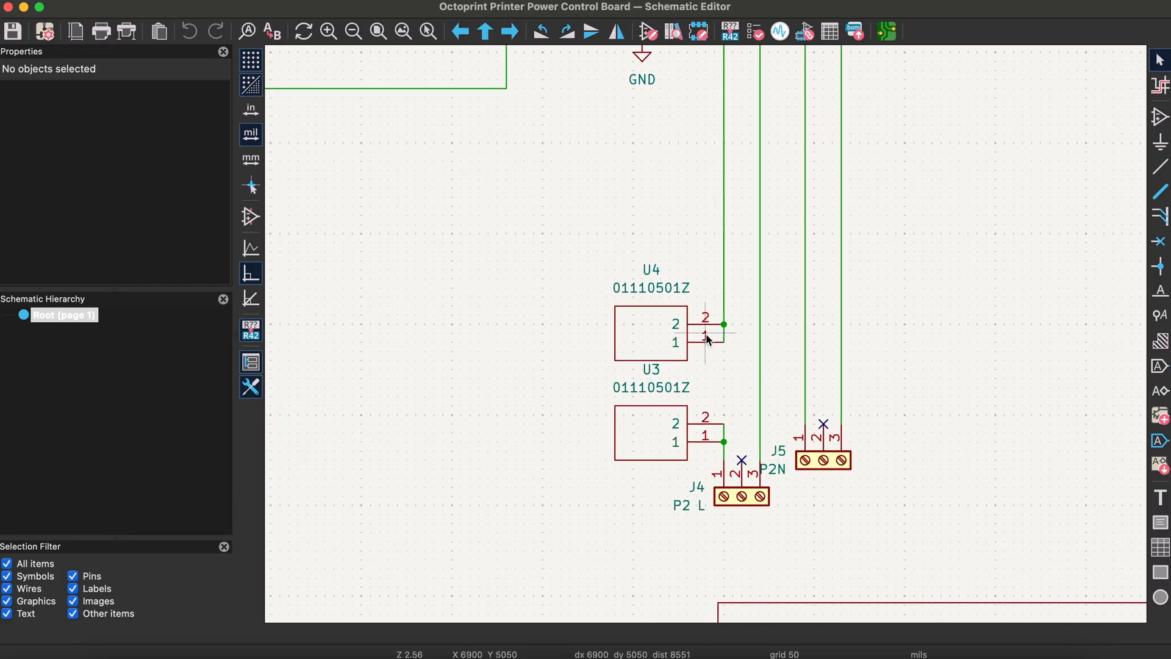
{"action": "left_click", "coordinate": [885, 32]}
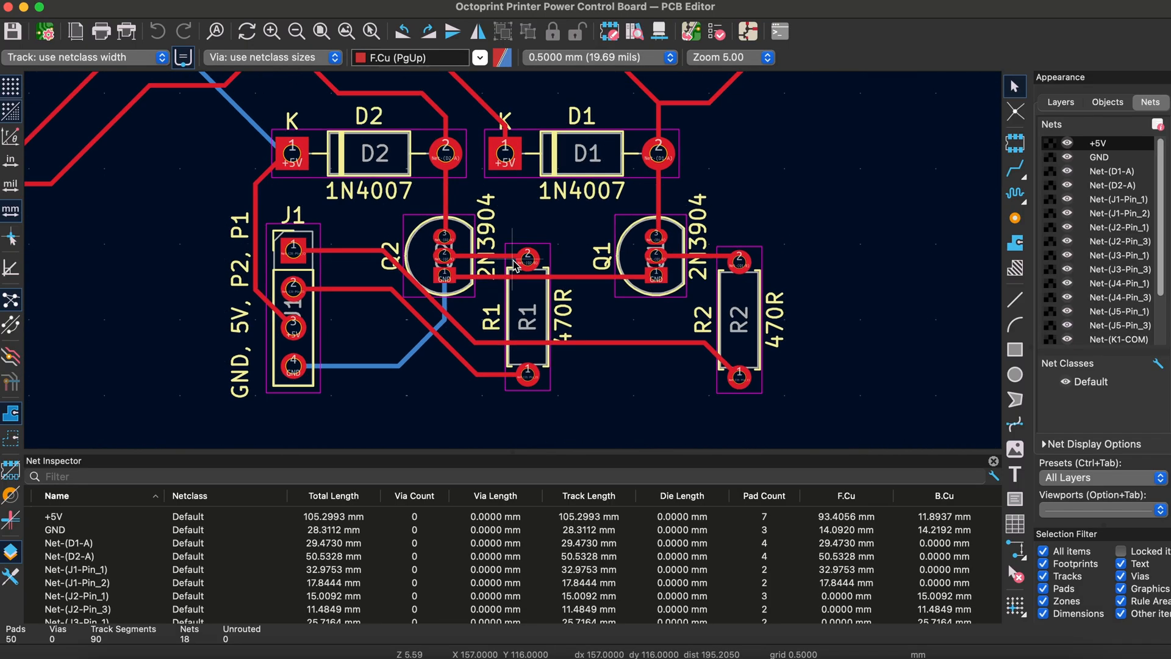
{"action": "scroll", "scroll_direction": "down", "scroll_amount": 3}
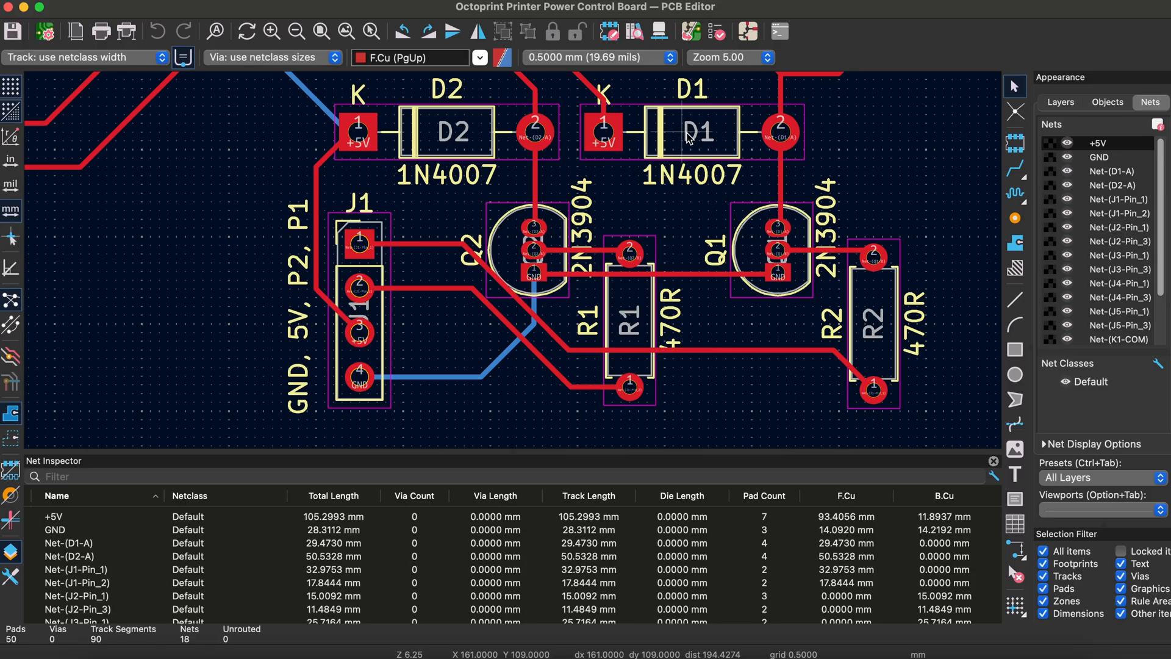
{"action": "scroll", "scroll_direction": "down", "scroll_amount": 3}
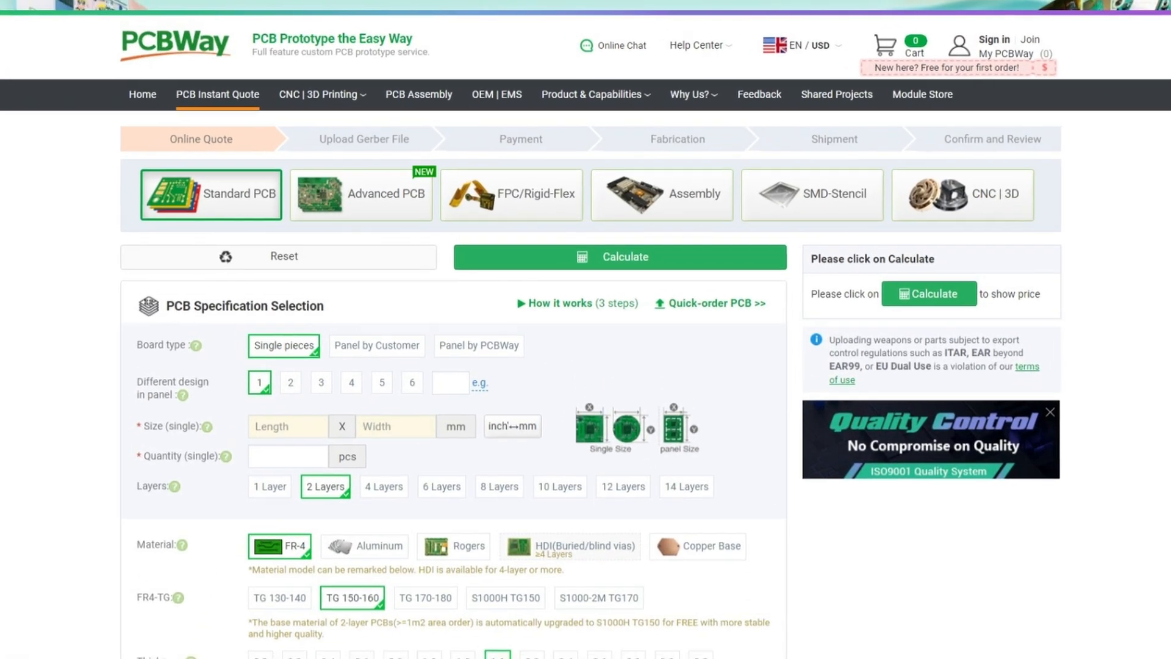
Step: Leave the PCB Instant Quote form for the CNC | 3D Printing Auto Quote page
{"action": "scroll", "scroll_direction": "down", "scroll_amount": 3}
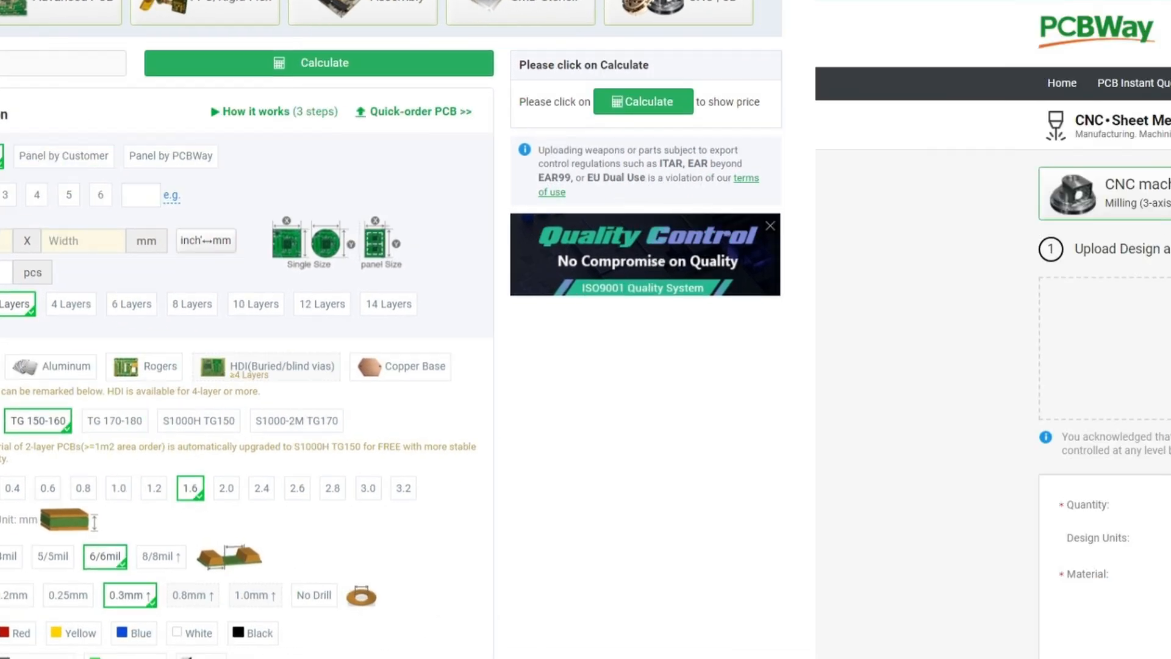
{"action": "left_click", "coordinate": [668, 18]}
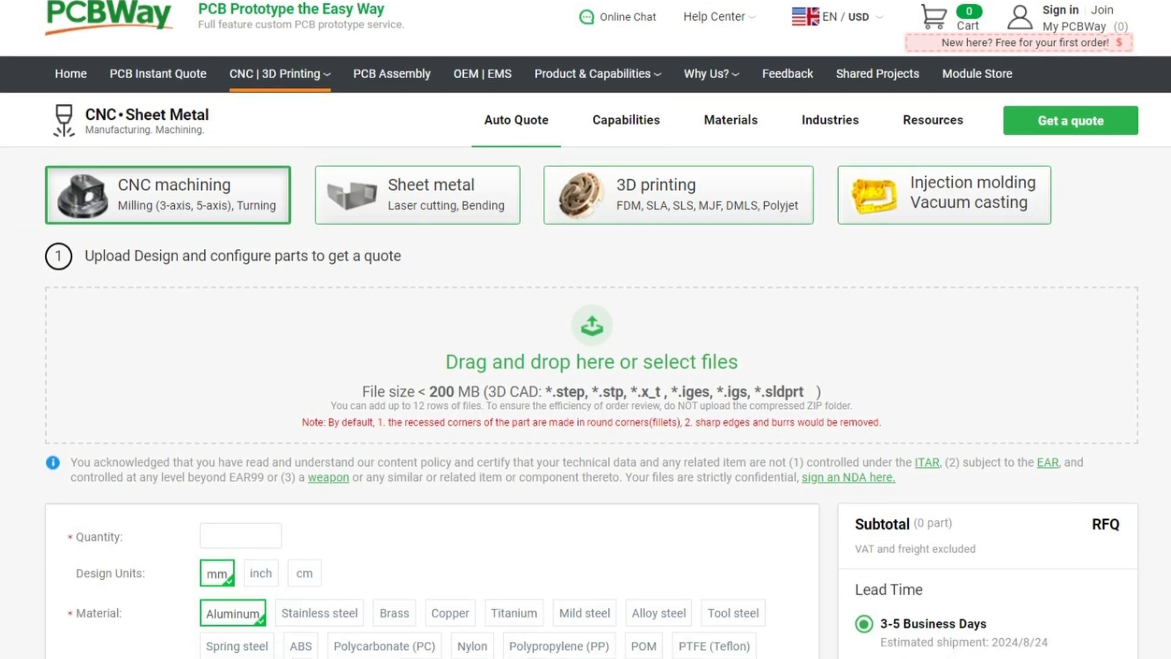
{"action": "scroll", "scroll_direction": "down", "scroll_amount": 3}
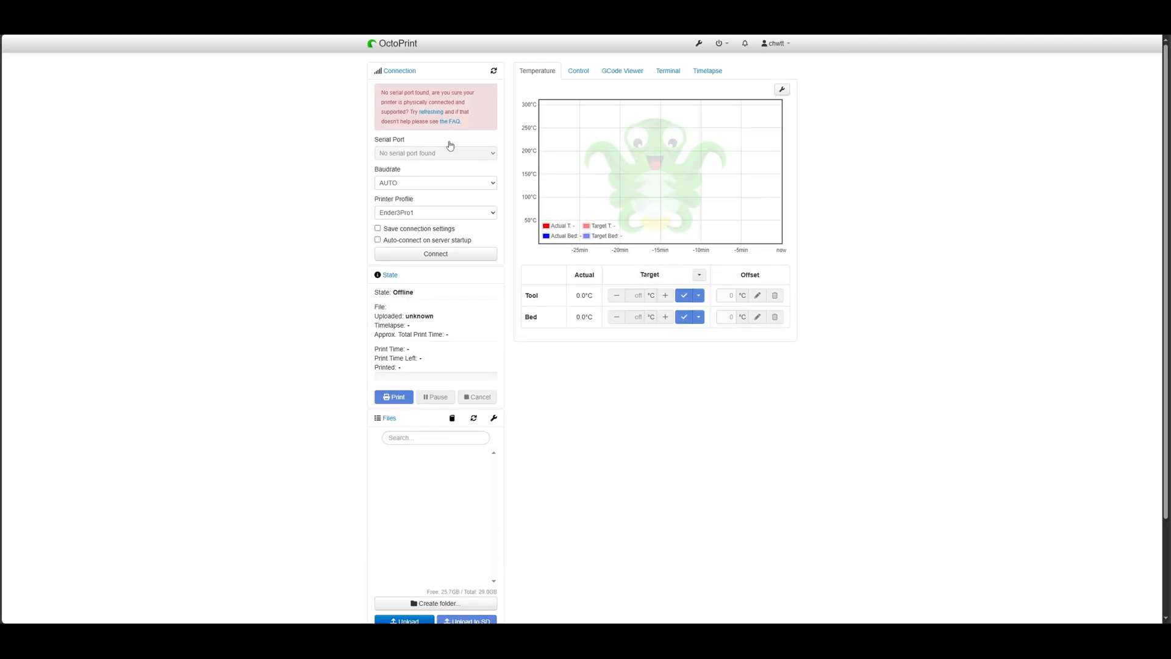
{"action": "mouse_move", "coordinate": [482, 133]}
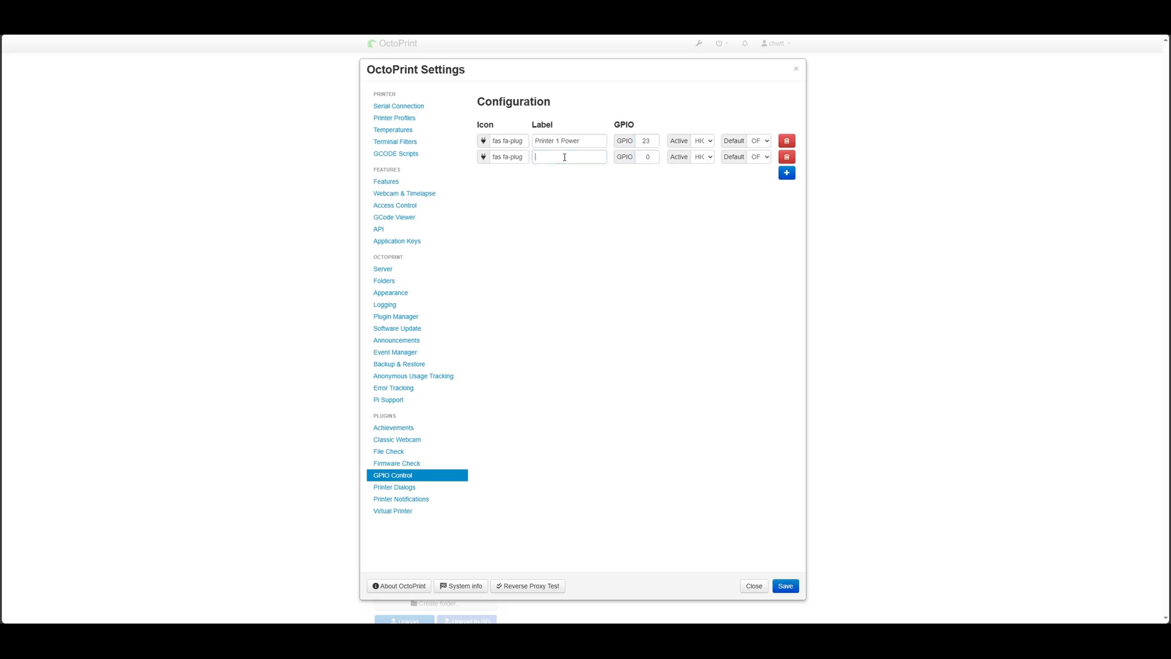
Step: Label the second GPIO Control row 'Printer 2'
{"action": "type", "text": "Printer 2"}
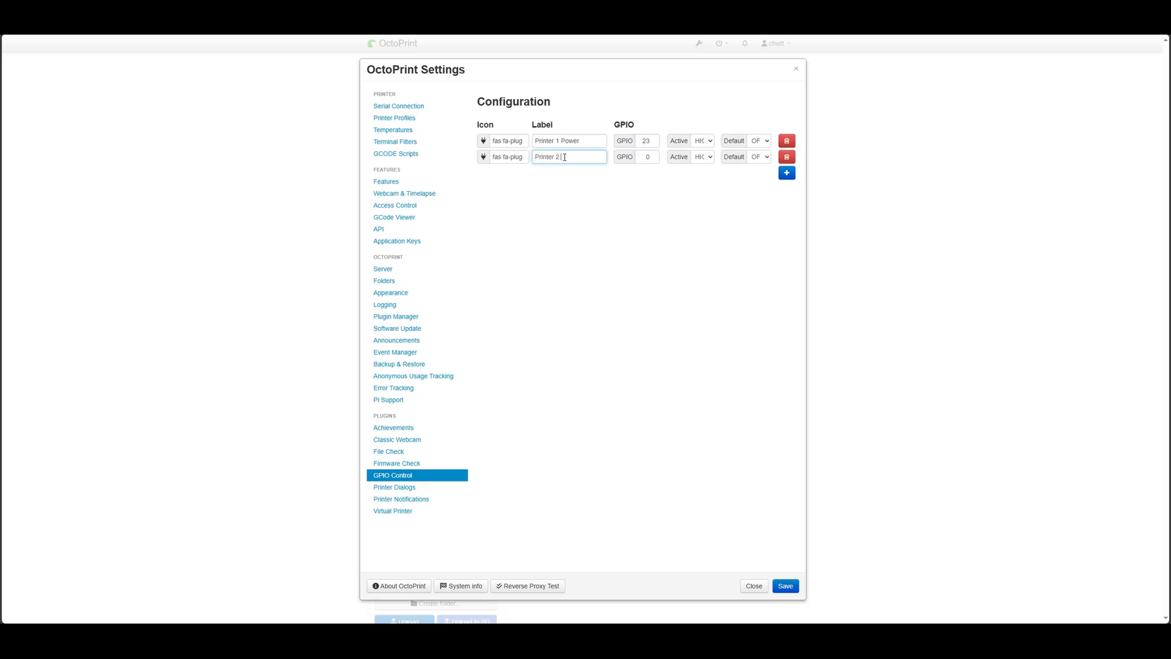